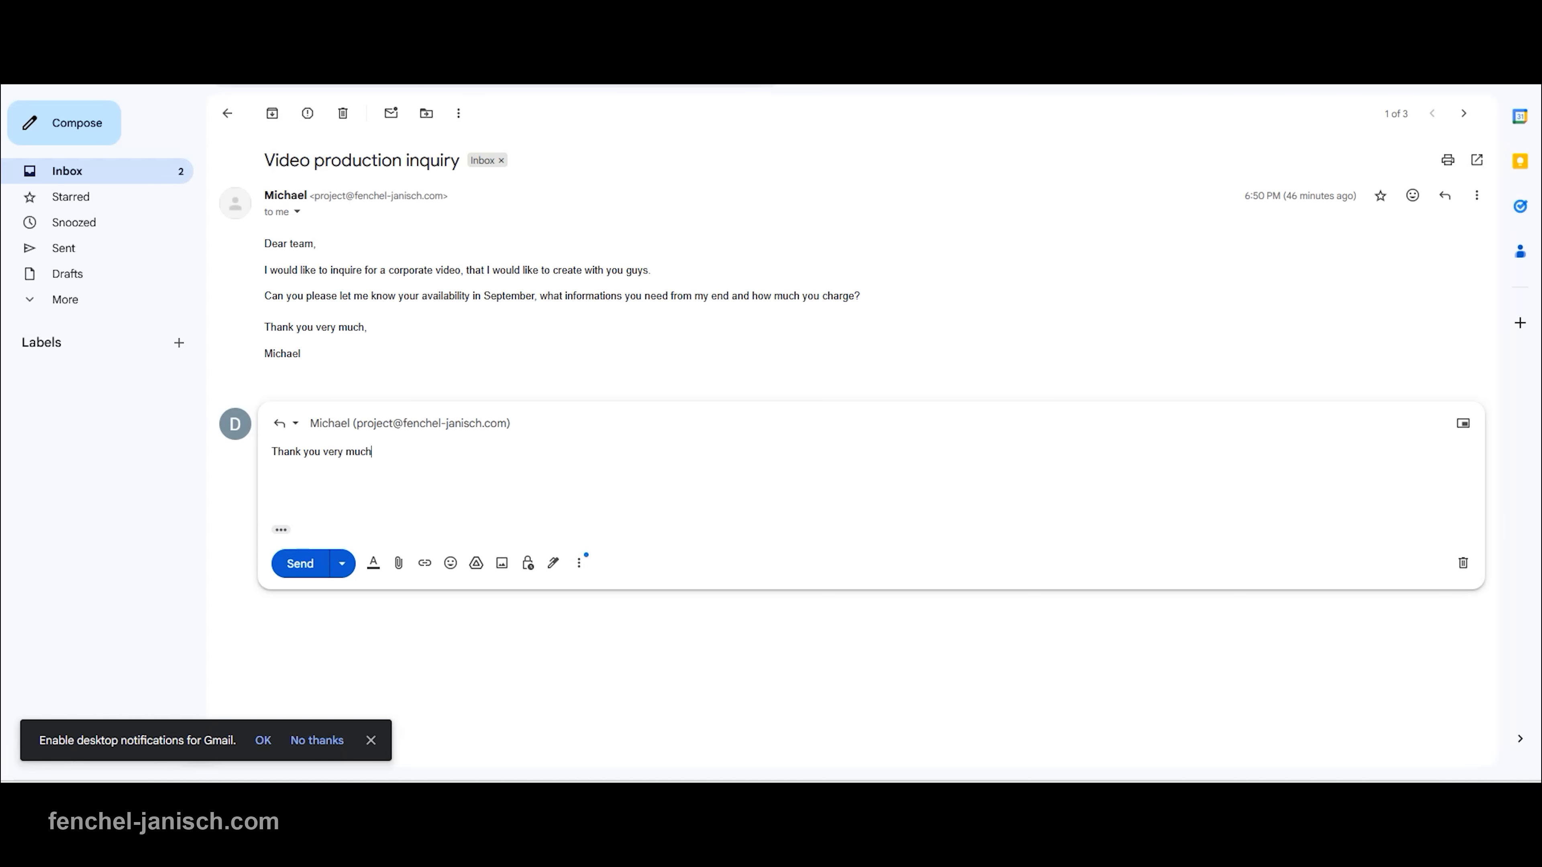
- Continue the reply with 'for reaching out to us, we' after the thank-you
{"action": "type", "text": "for reaching out to us, we"}
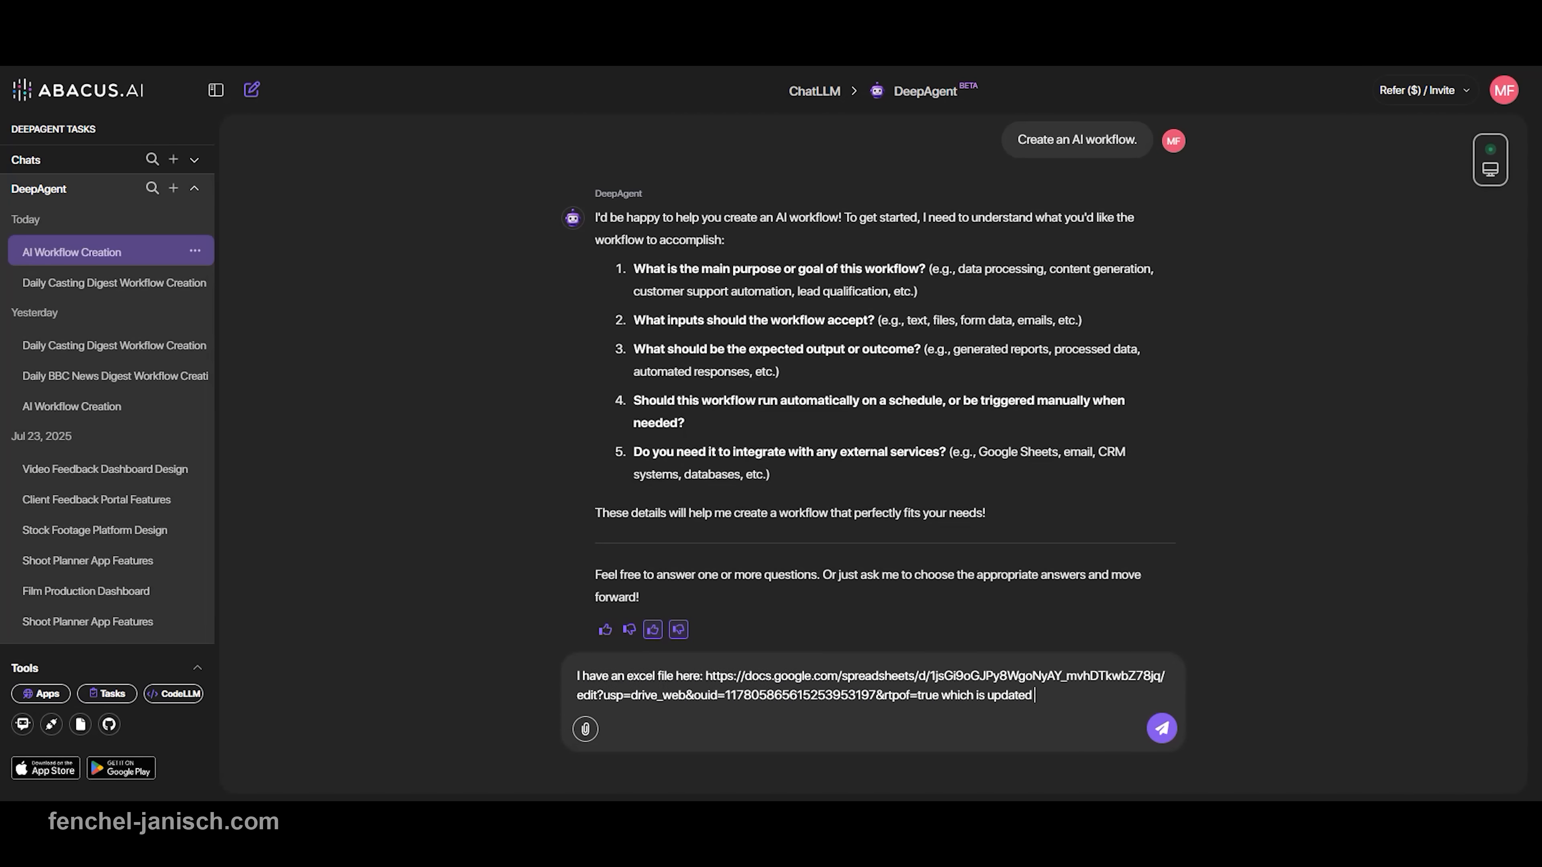
- Send the workflow request and bring up the Daily Casting Digest workflow graph
{"action": "left_click", "coordinate": [1160, 728]}
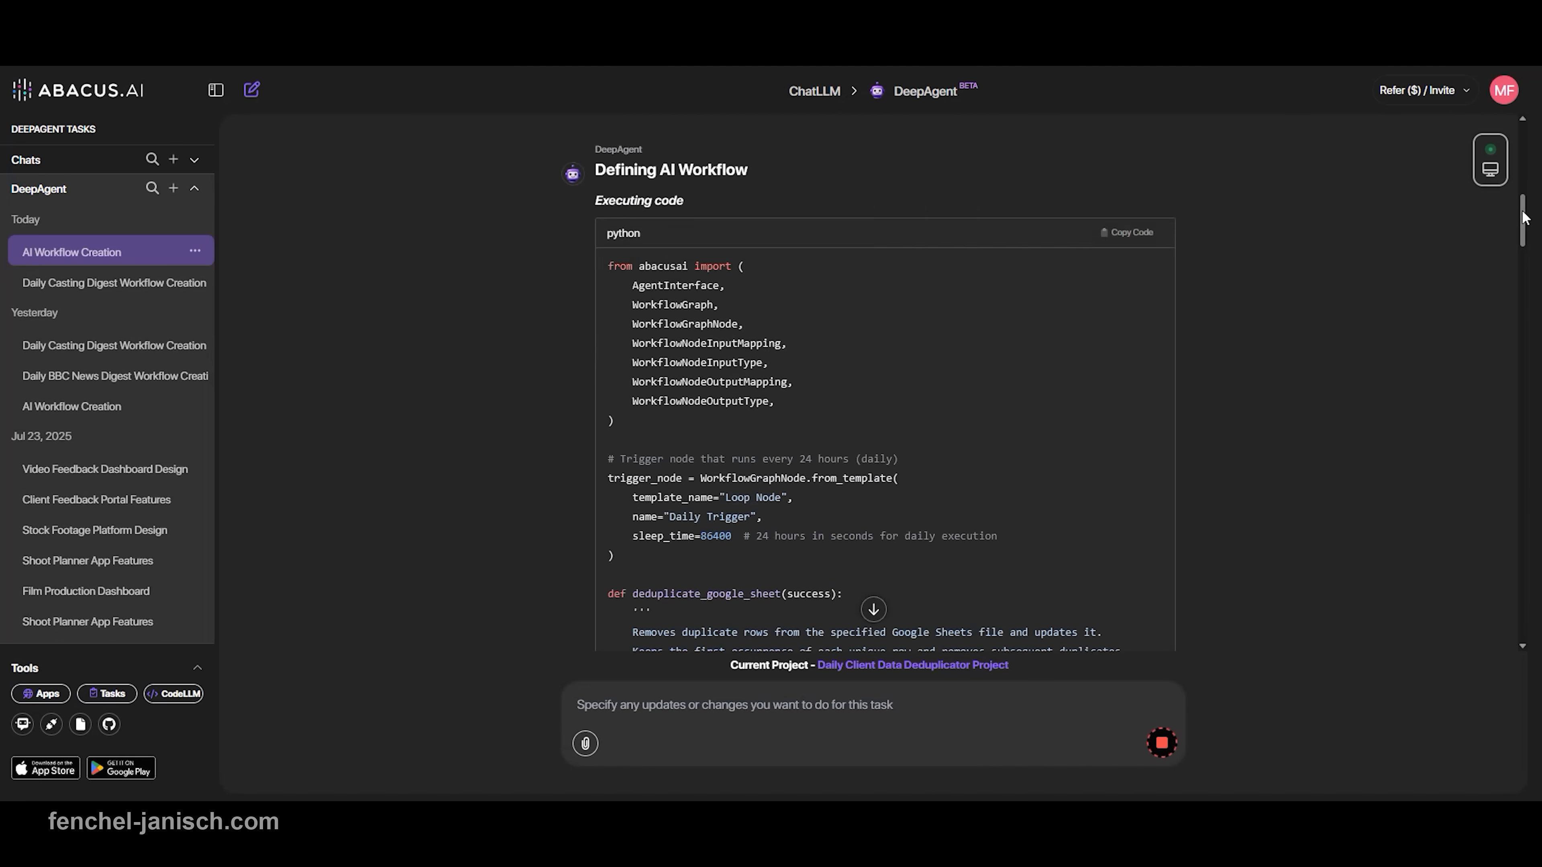
{"action": "scroll", "scroll_direction": "down", "scroll_amount": 3}
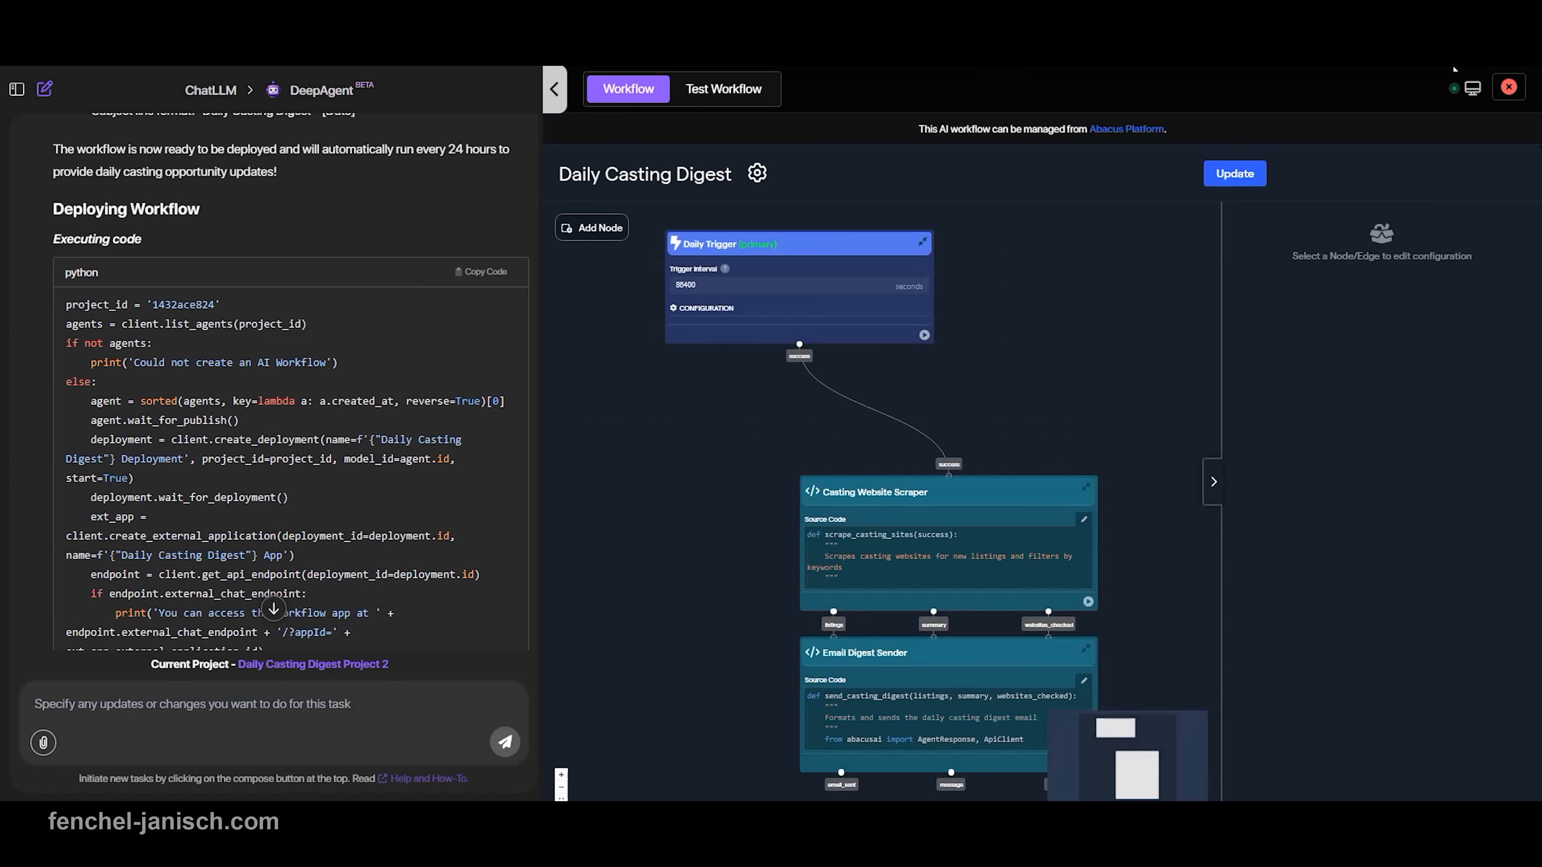
{"action": "left_click", "coordinate": [798, 244]}
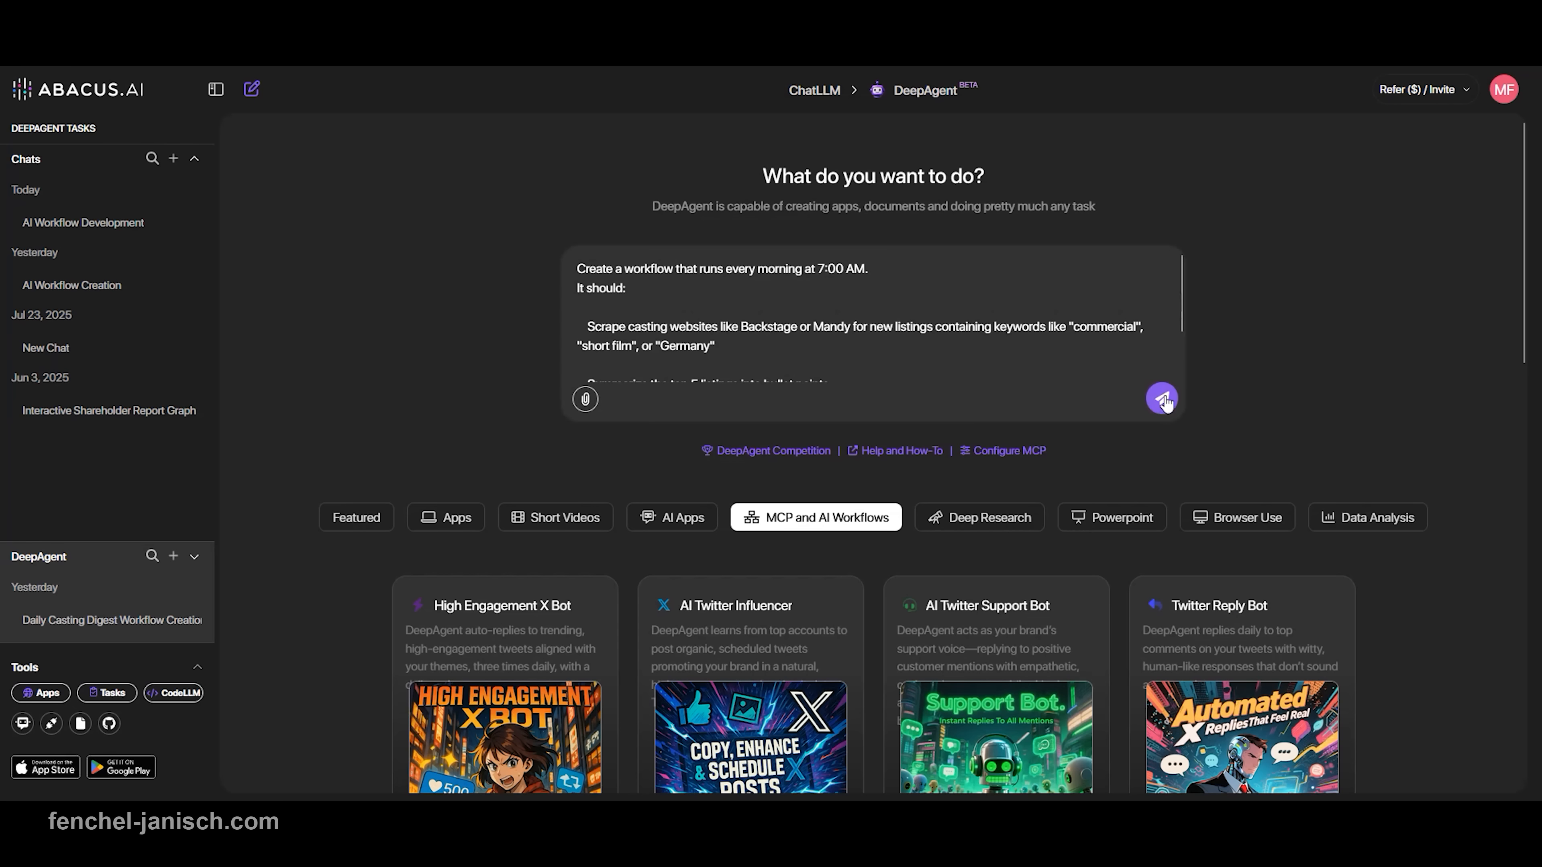
- Submit the prompt for a 7:00 AM daily casting-website scraper workflow
{"action": "left_click", "coordinate": [1161, 398]}
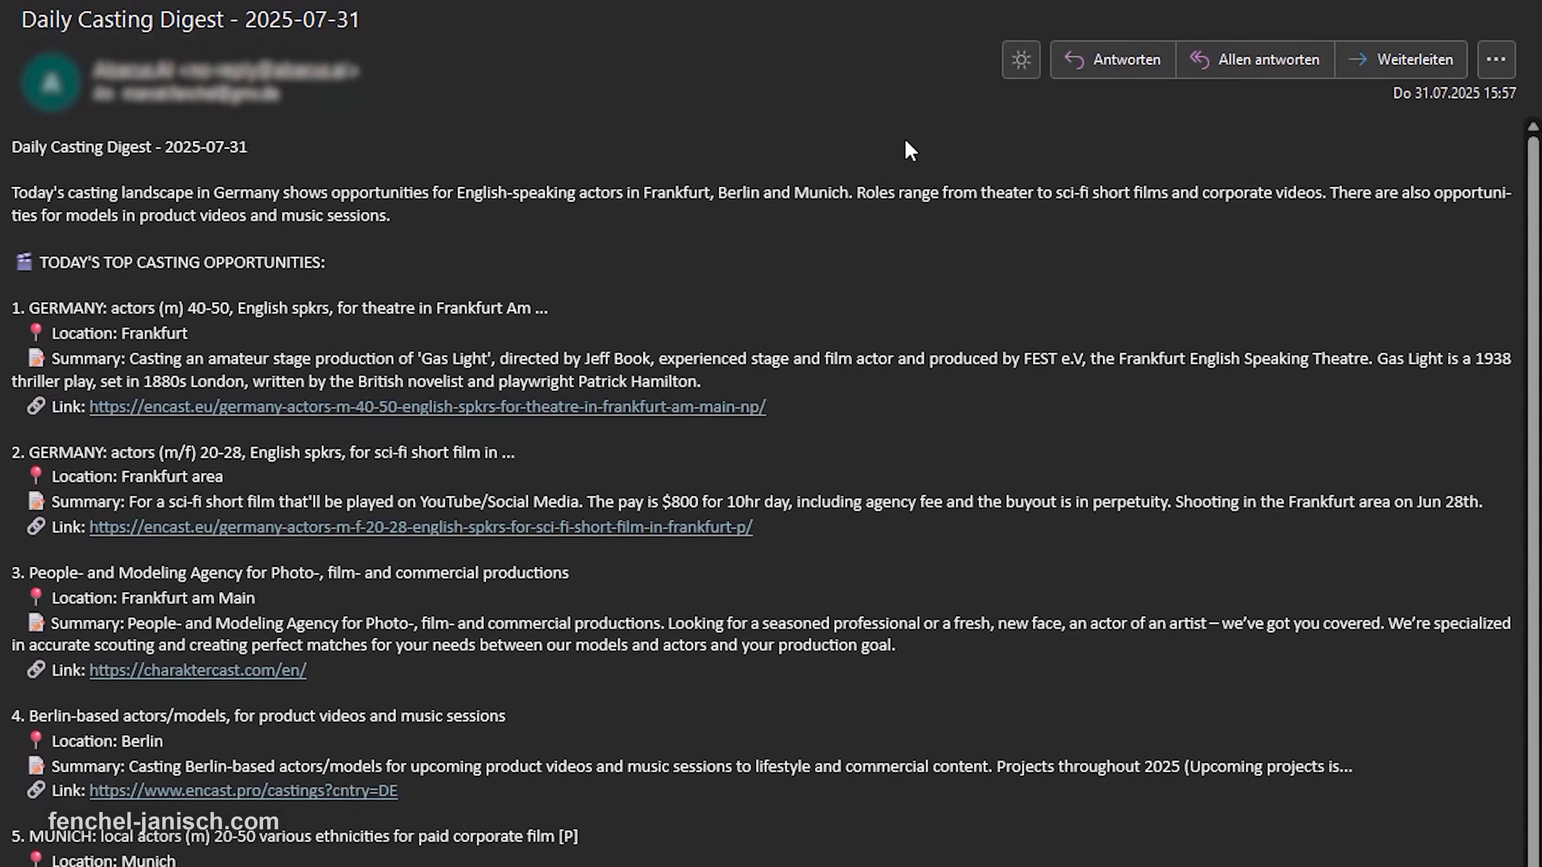
{"action": "scroll", "scroll_direction": "down", "scroll_amount": 3}
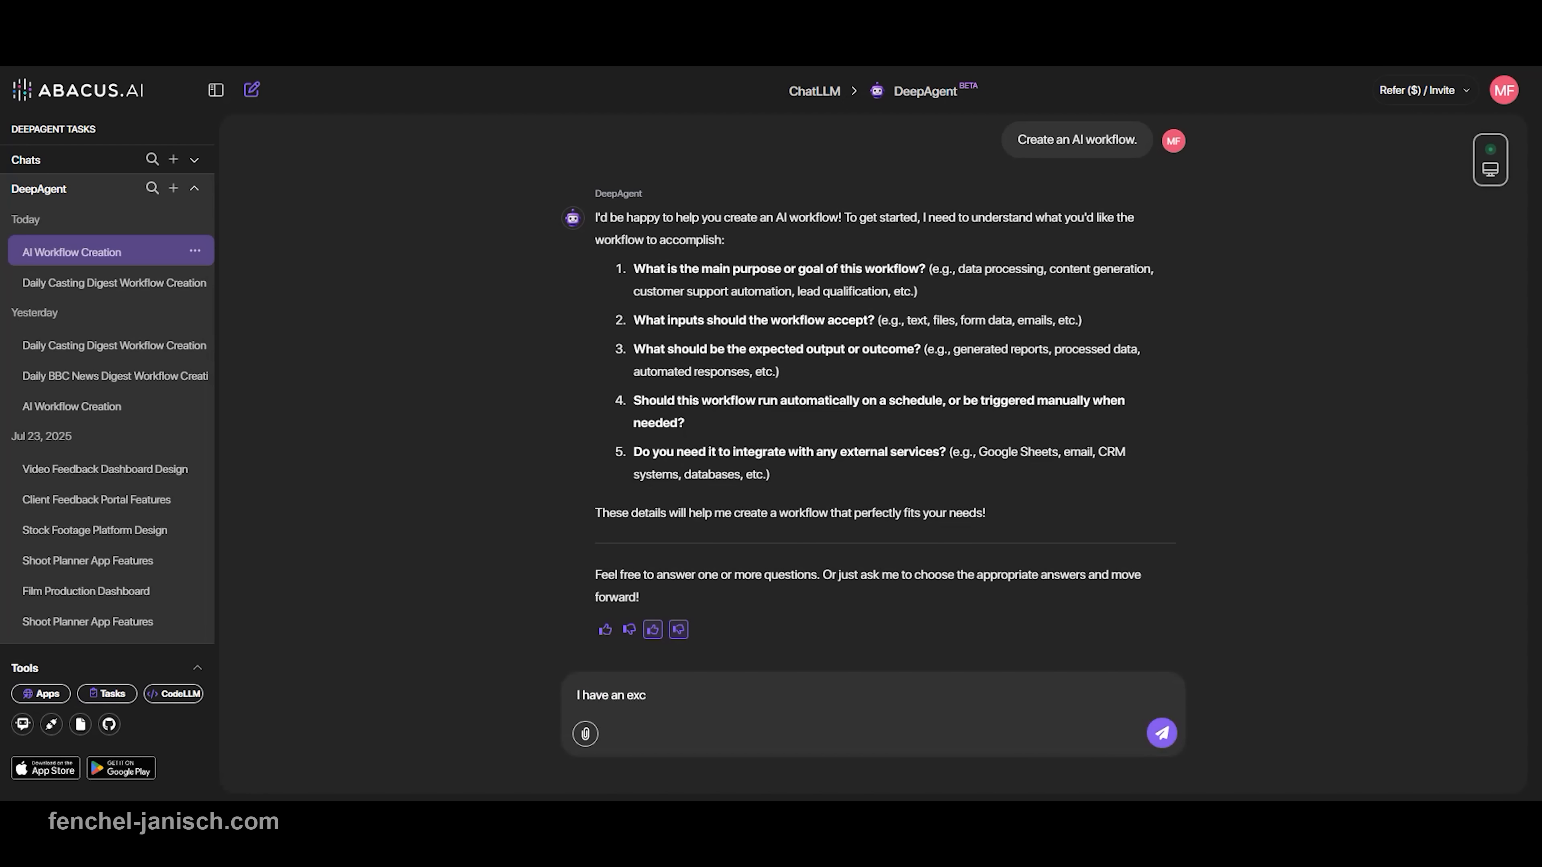
- Send the agent the Google Sheets client-data link, noting the file is updated daily
{"action": "type", "text": "el file here"}
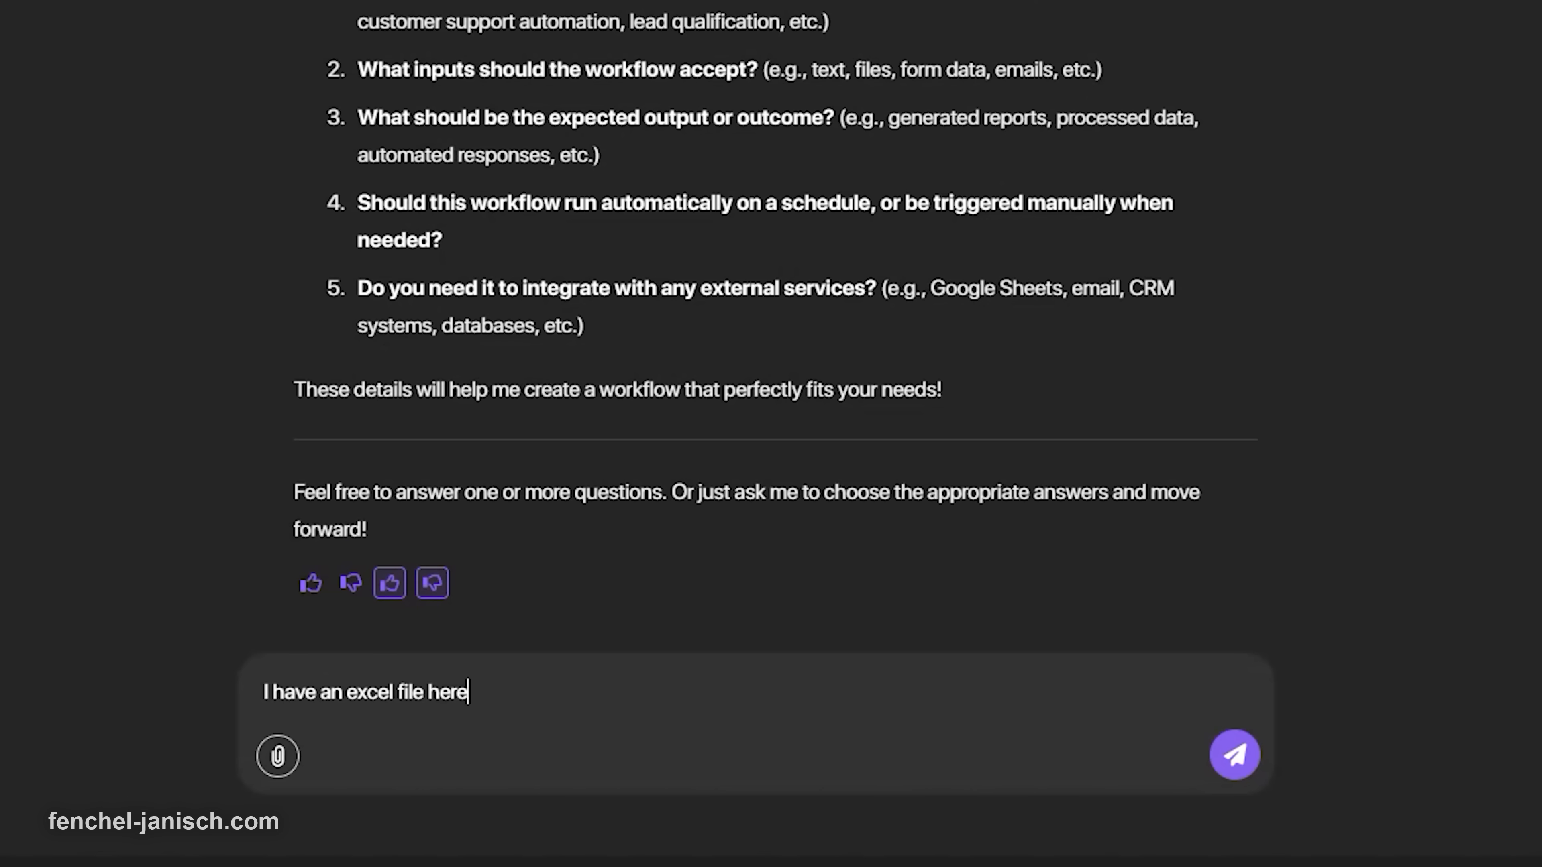
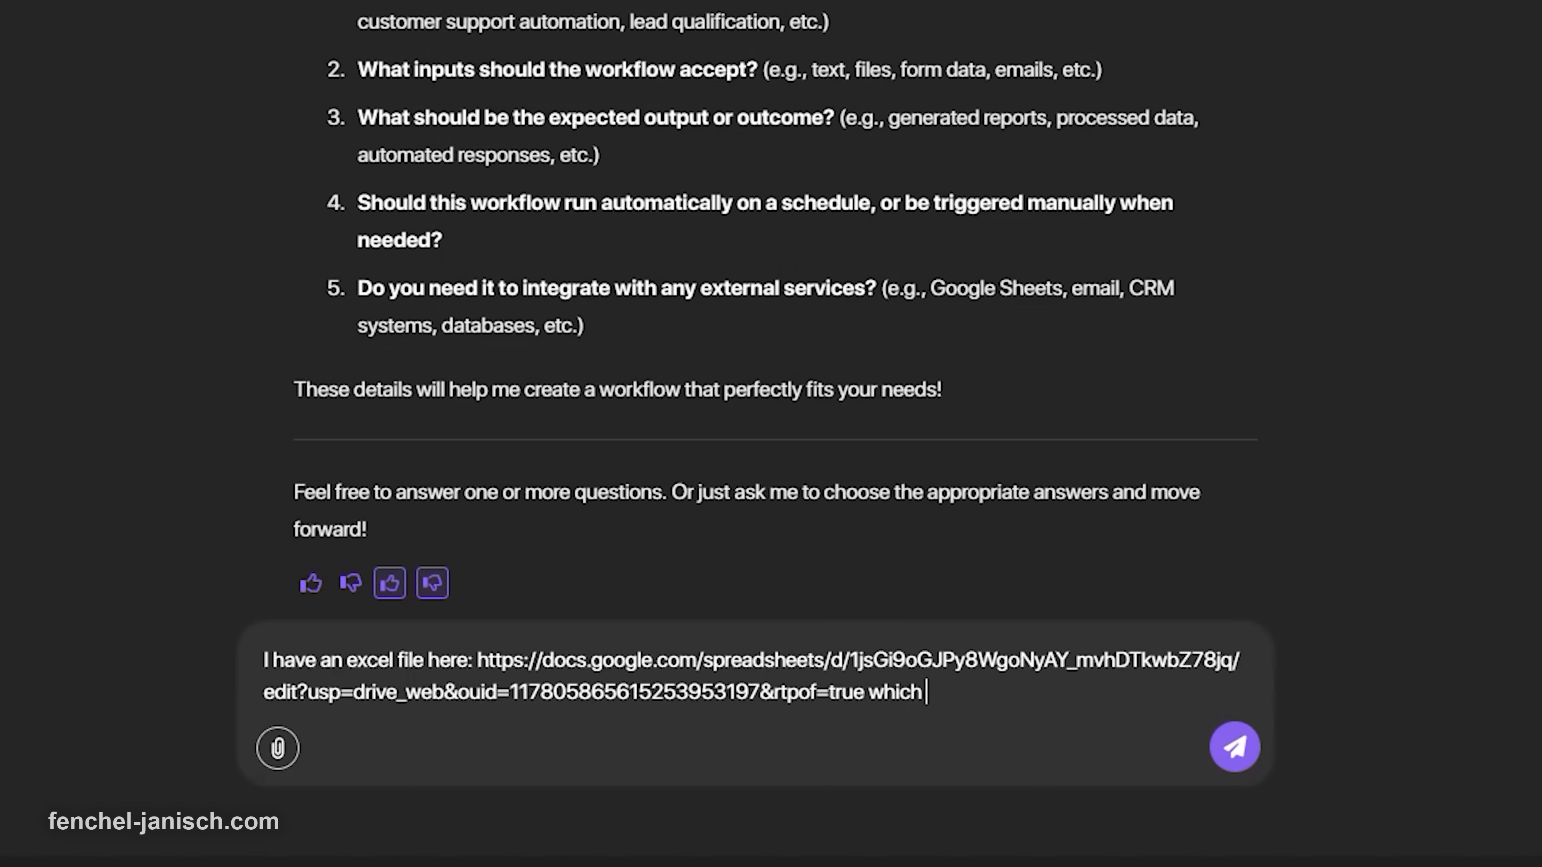
{"action": "type", "text": "is updated da"}
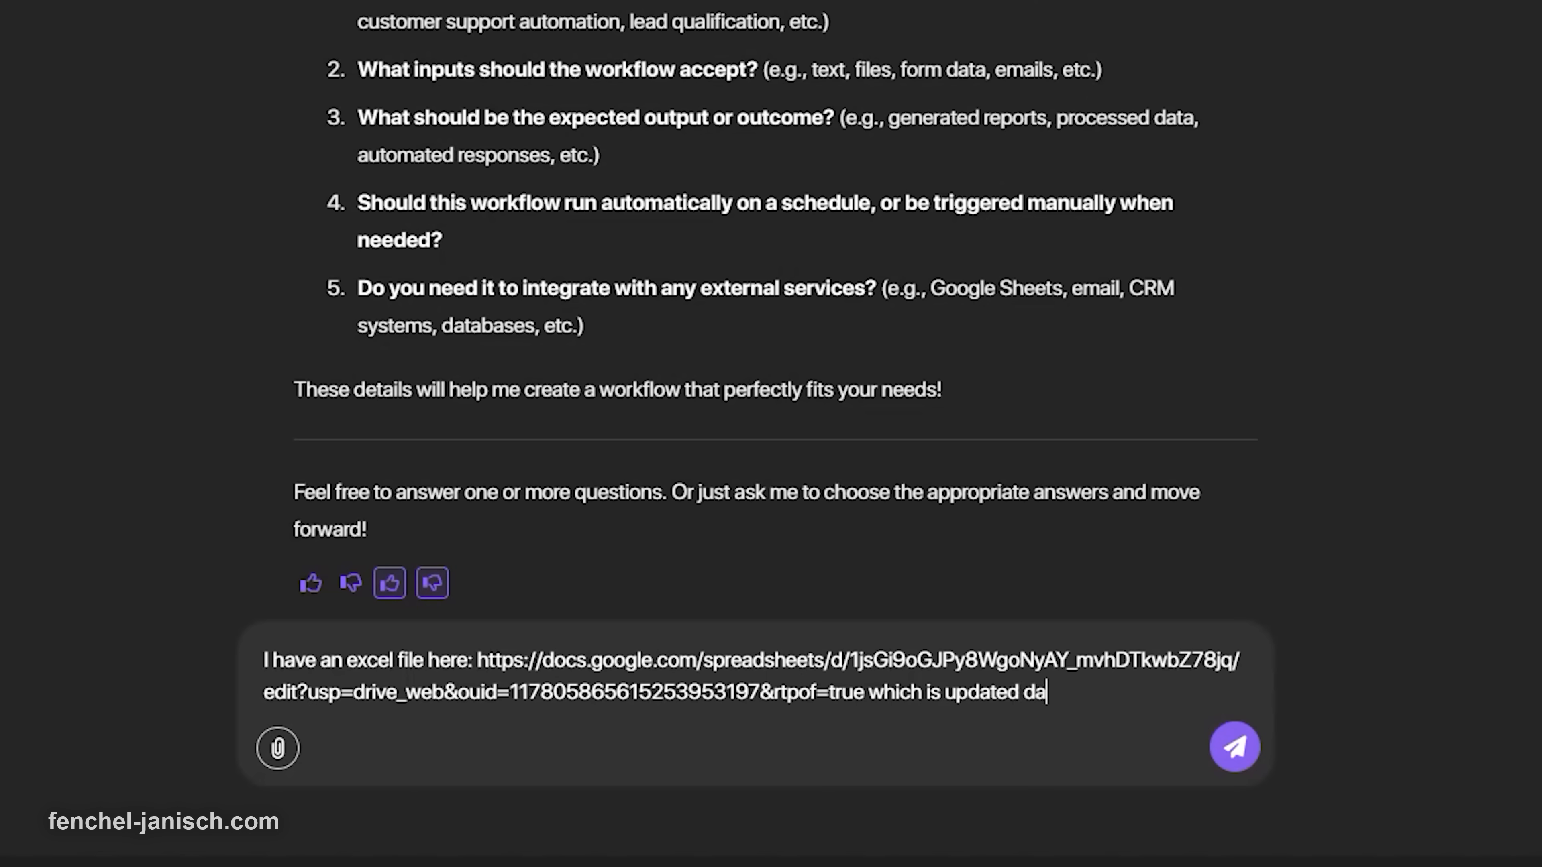
{"action": "left_click", "coordinate": [1232, 746]}
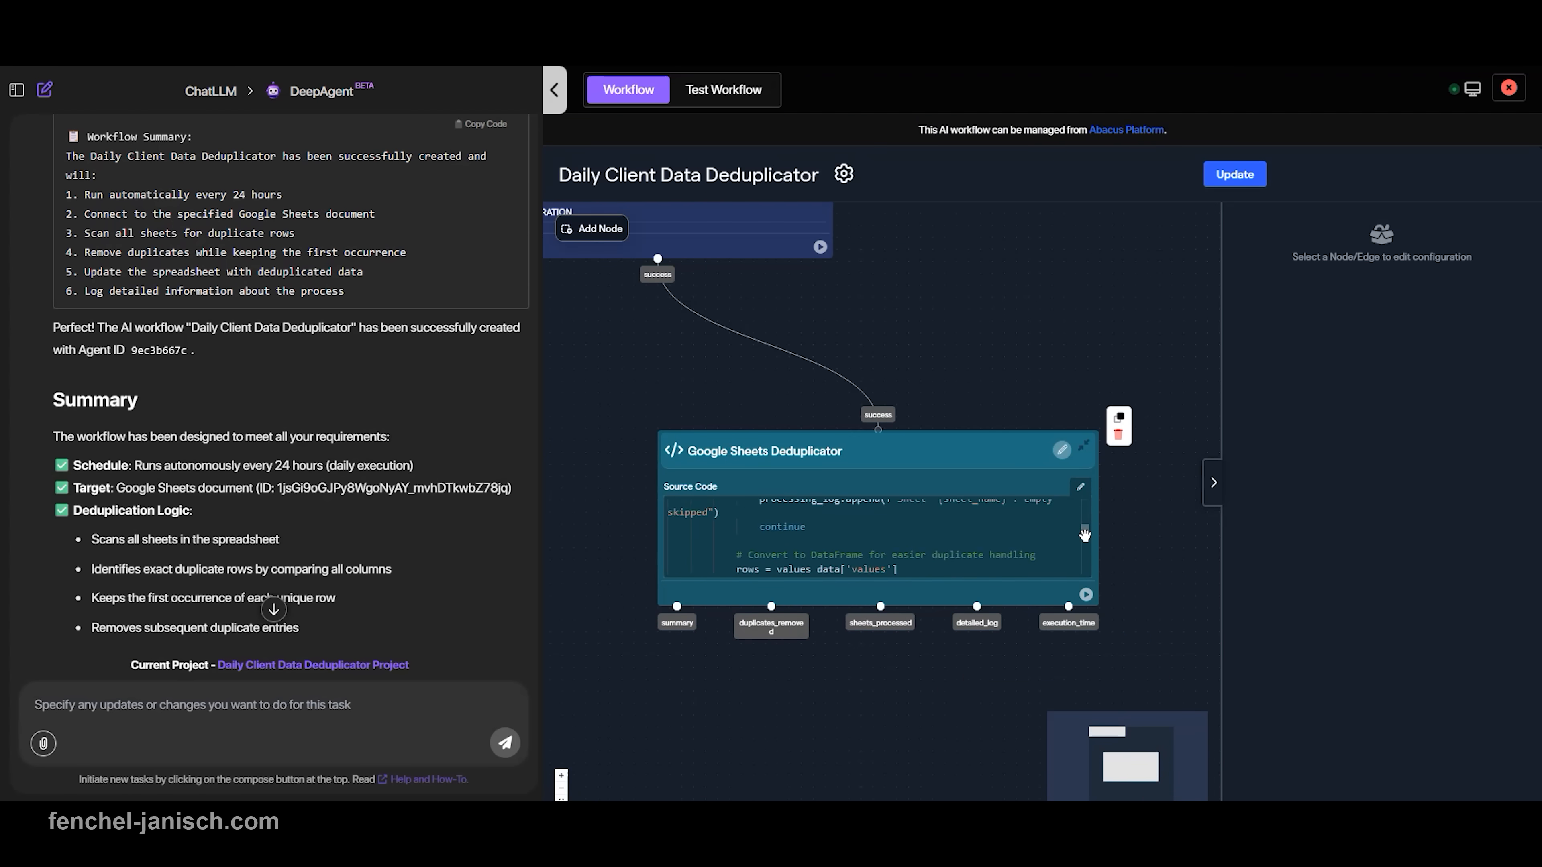
- Show the Daily Client Data Deduplicator workflow with its Google Sheets Deduplicator node
{"action": "left_click", "coordinate": [722, 89]}
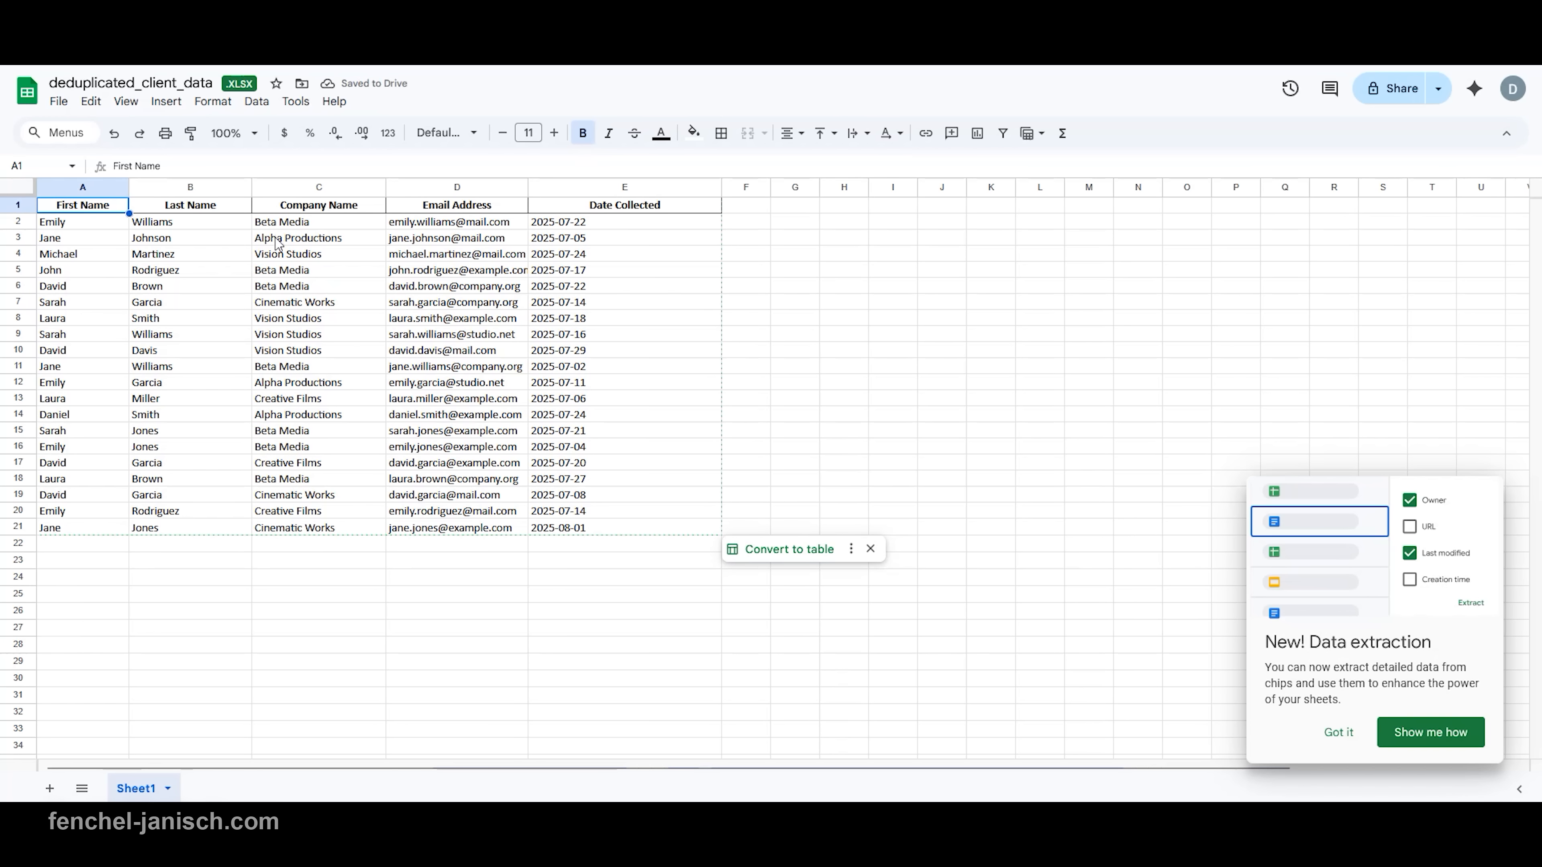
{"action": "mouse_move", "coordinate": [276, 303]}
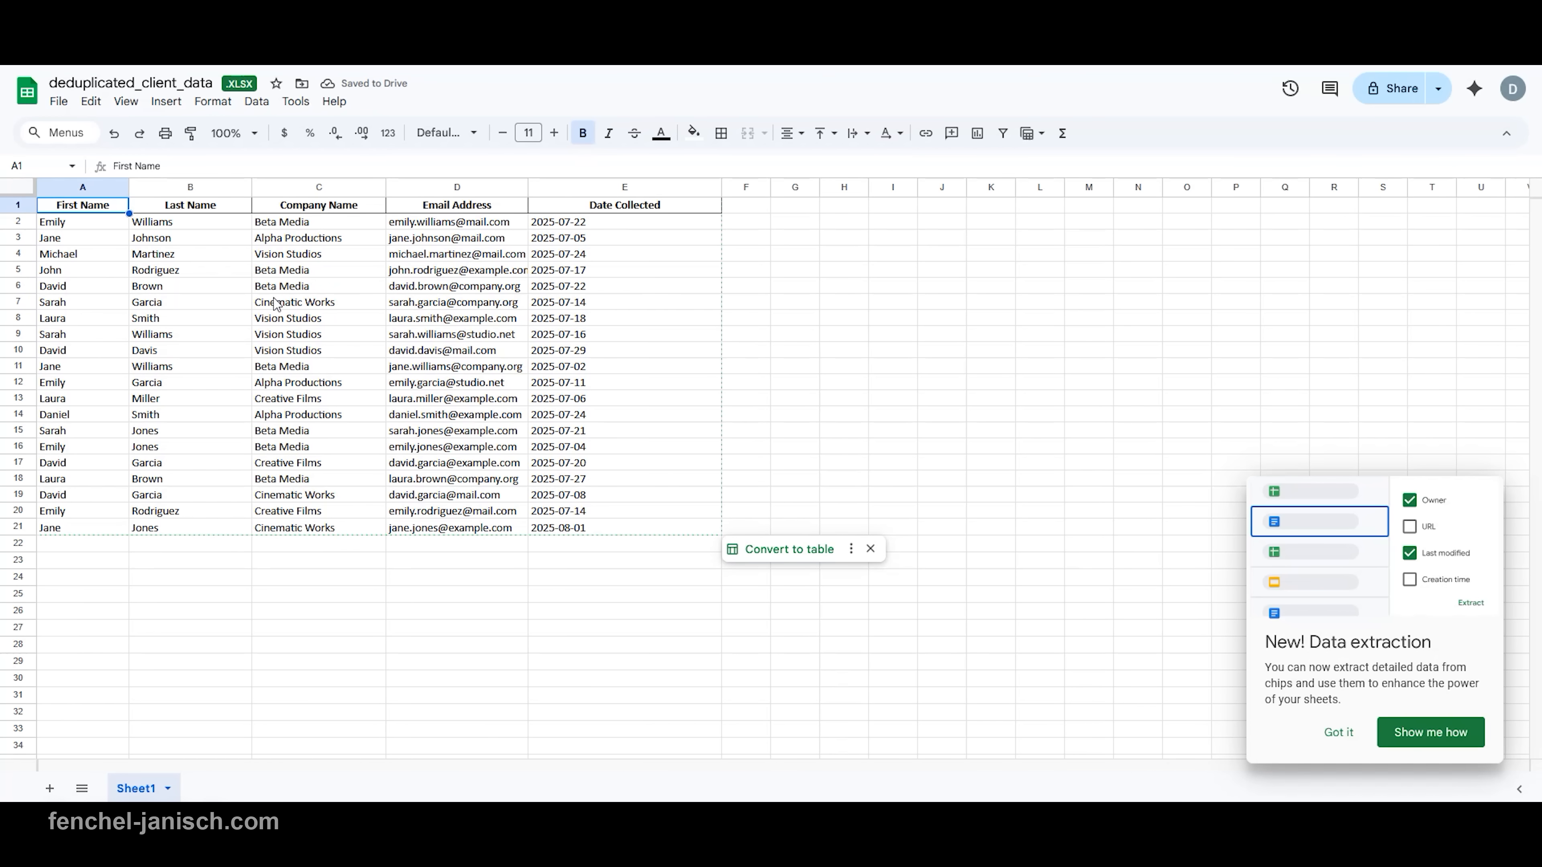
{"action": "left_click", "coordinate": [1337, 732]}
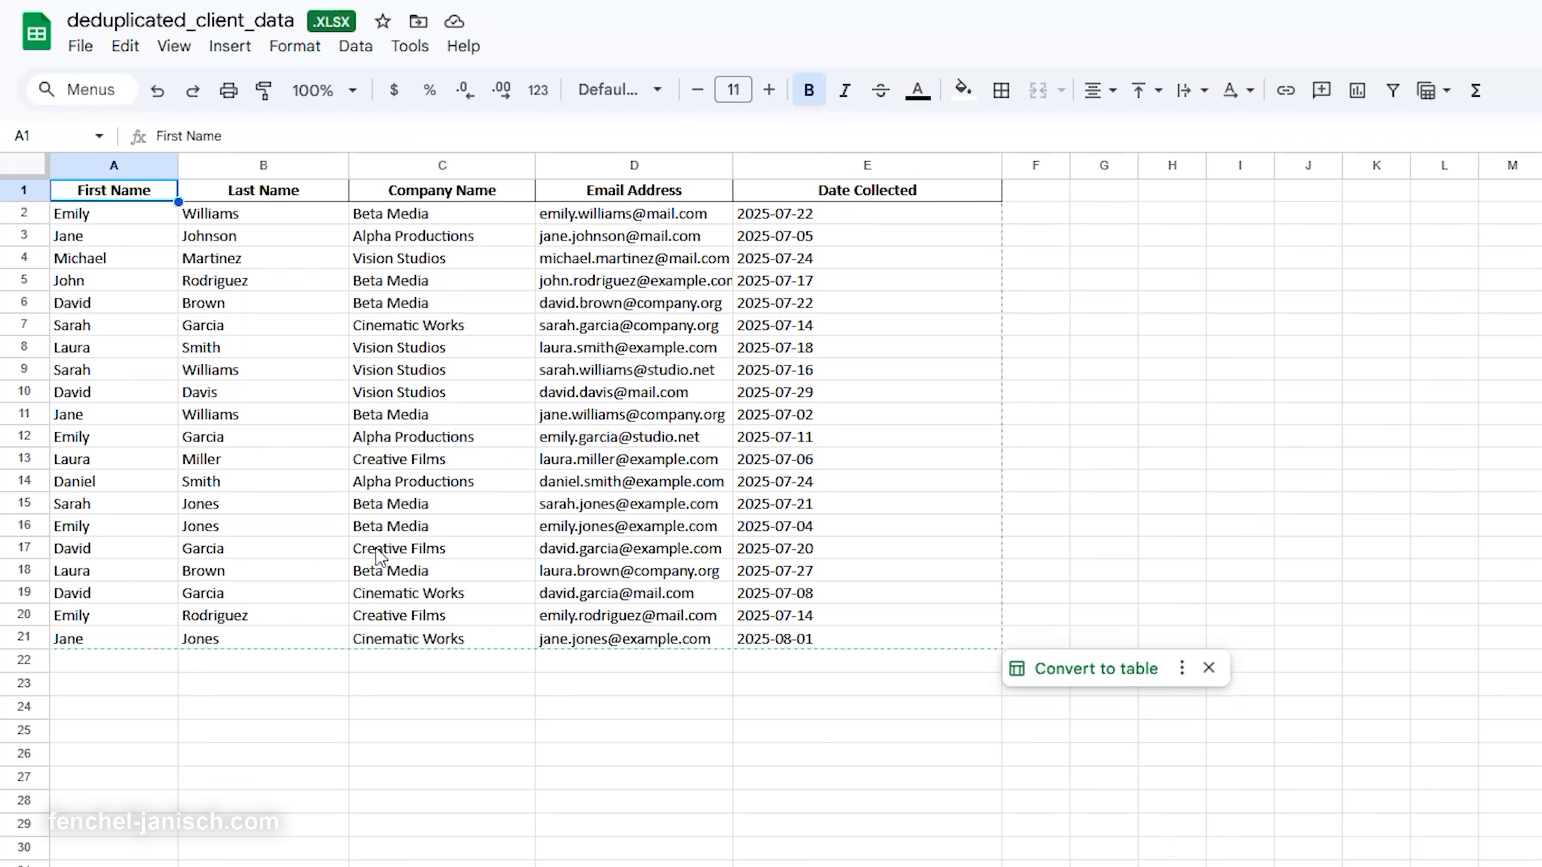
{"action": "mouse_move", "coordinate": [378, 678]}
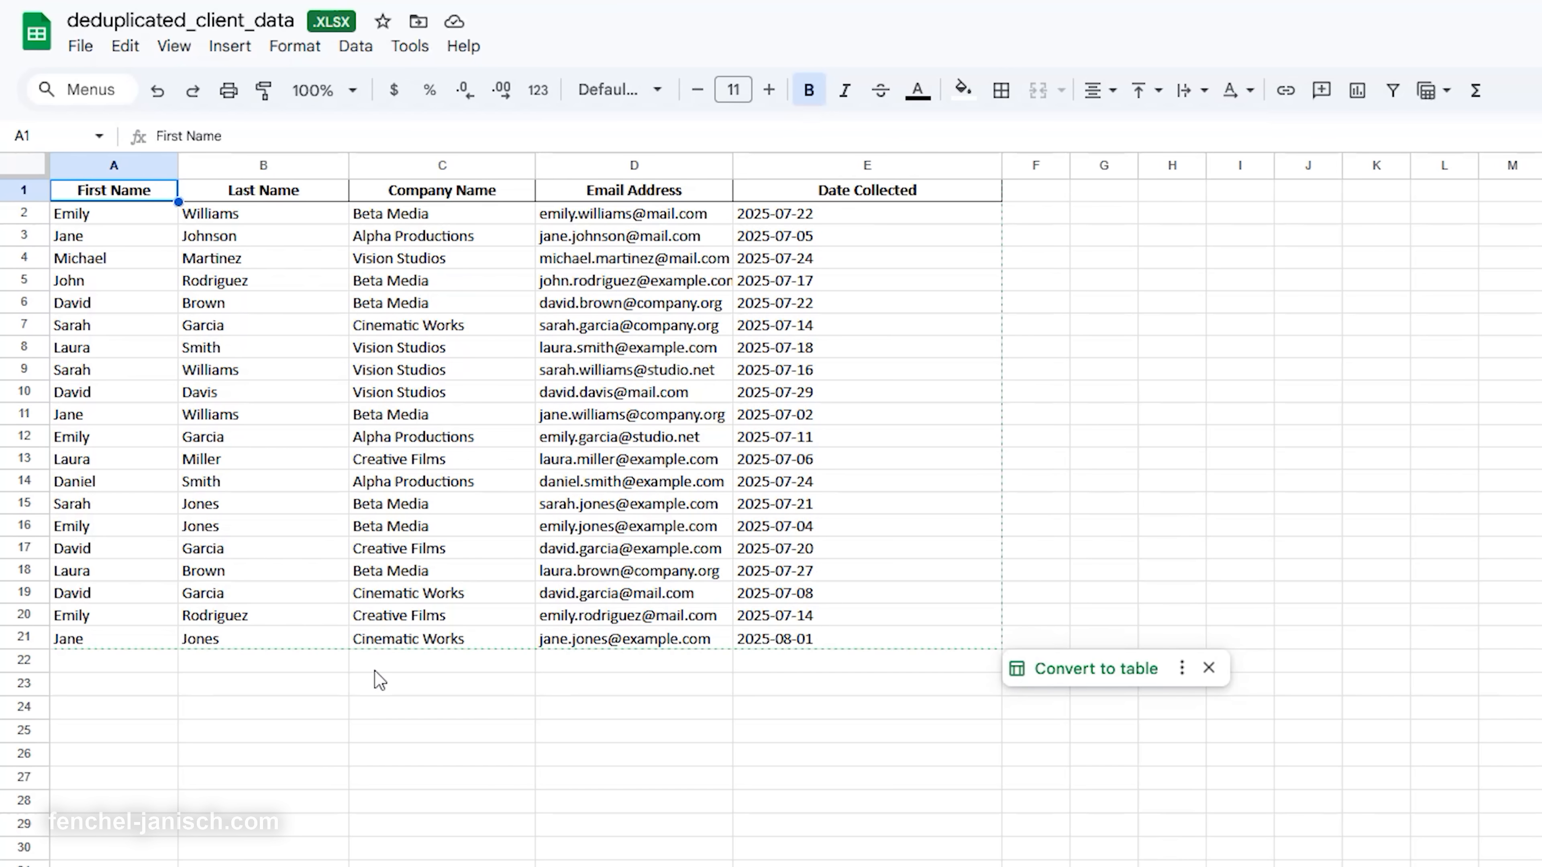
{"action": "mouse_move", "coordinate": [1043, 507]}
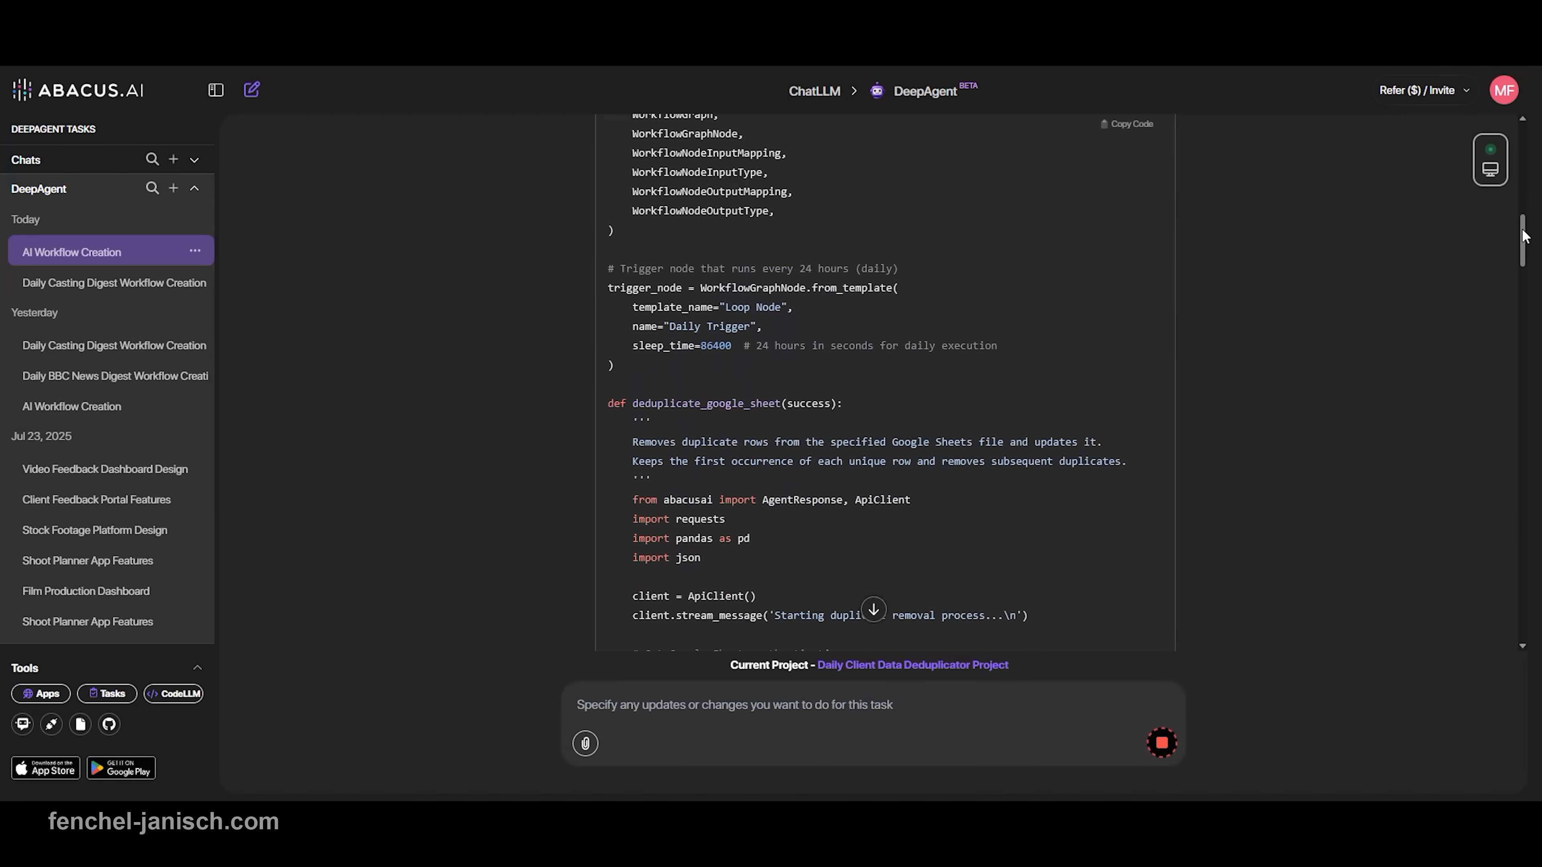
{"action": "scroll", "scroll_direction": "down", "scroll_amount": 3}
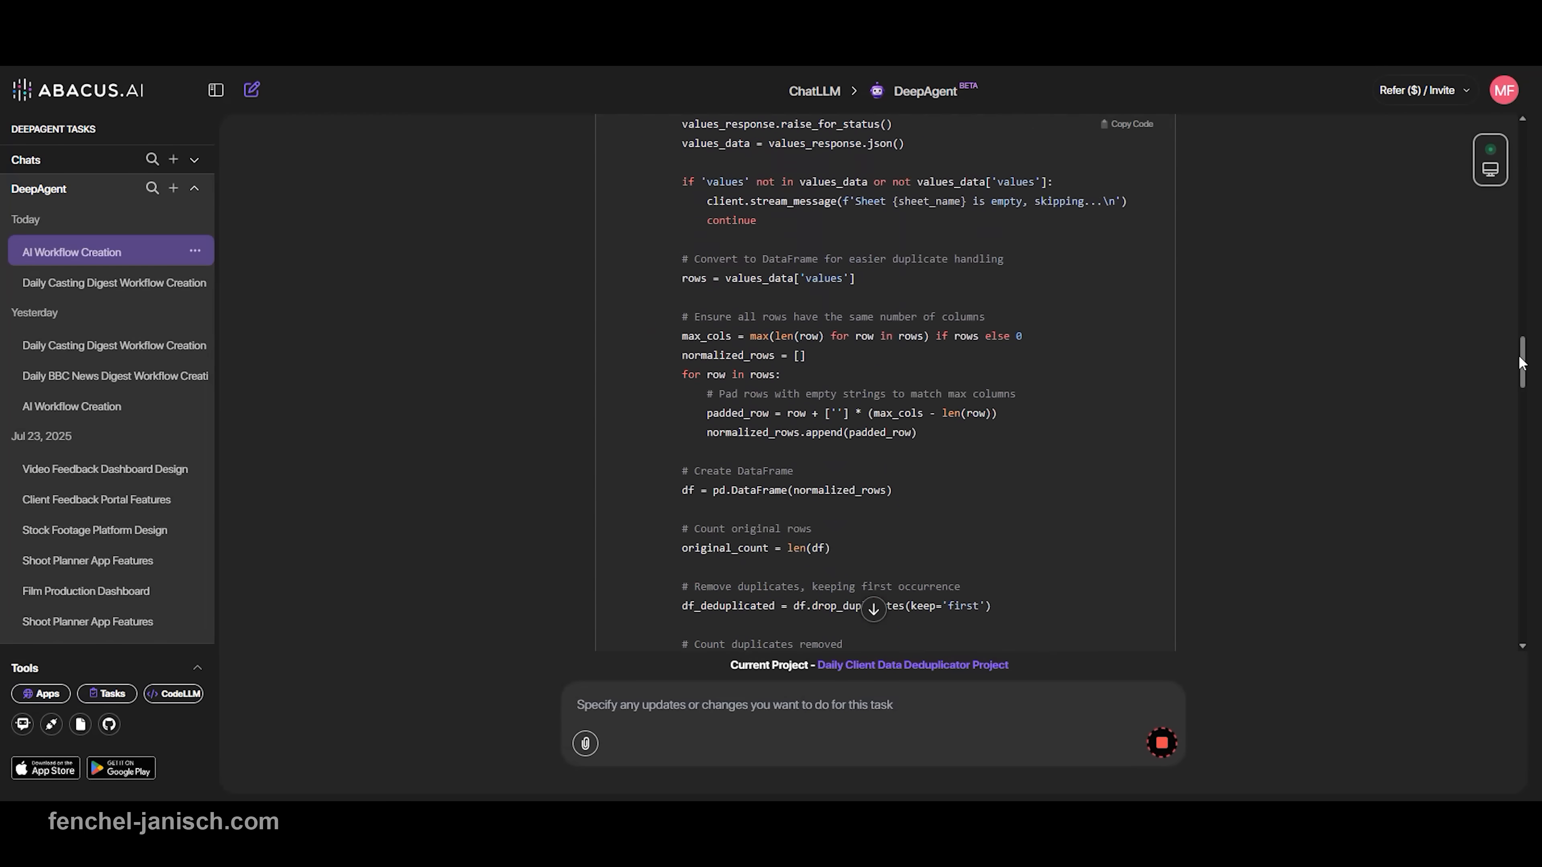
{"action": "scroll", "scroll_direction": "down", "scroll_amount": 3}
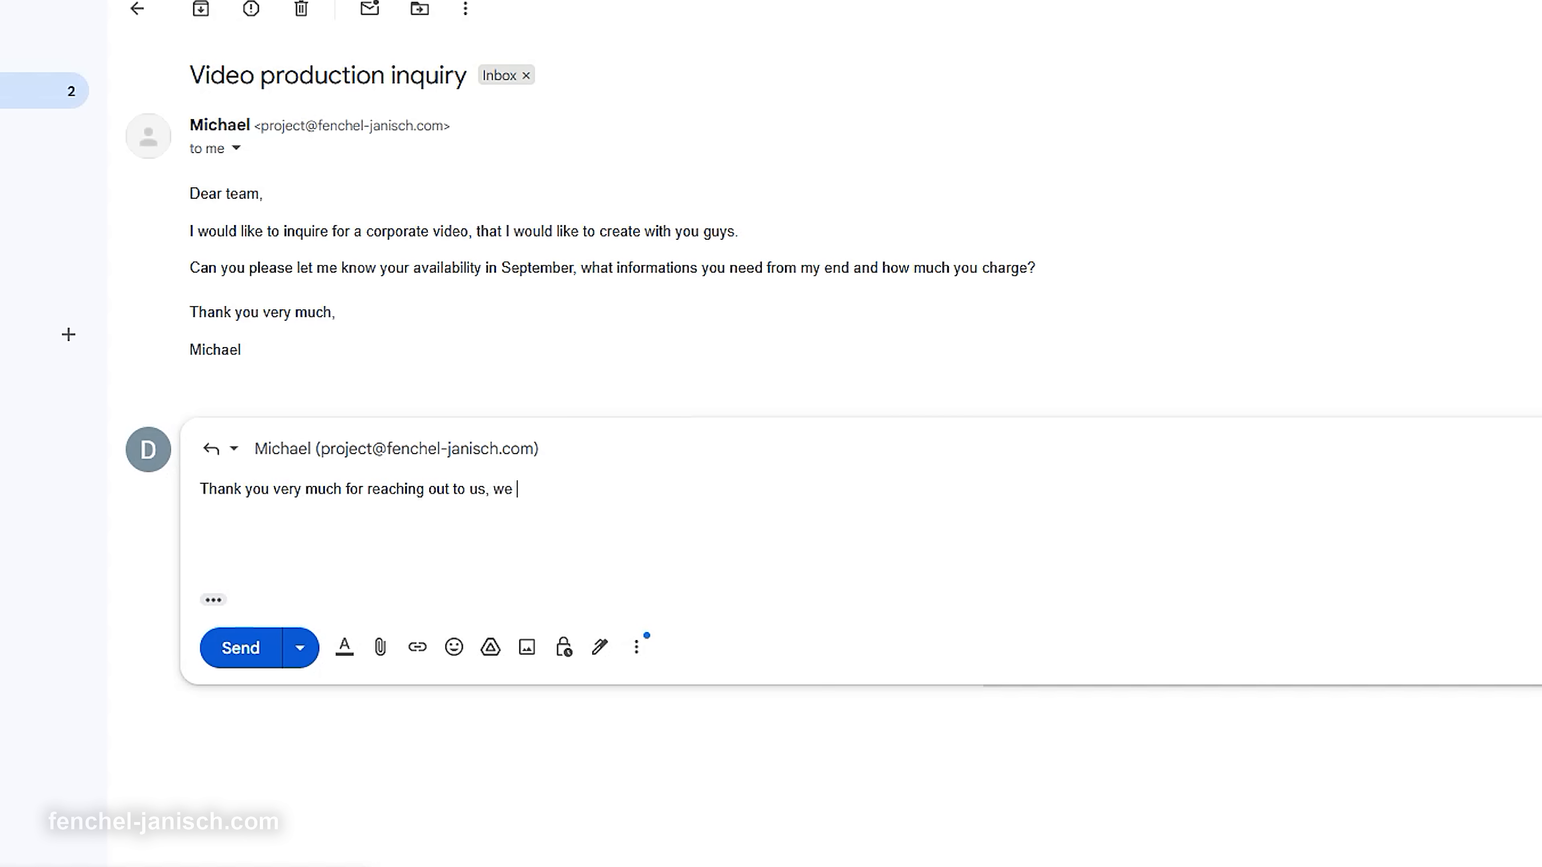
- Extend the reply: 'are happy to assist you with creating a corporat…' video
{"action": "type", "text": "are happy to assist you"}
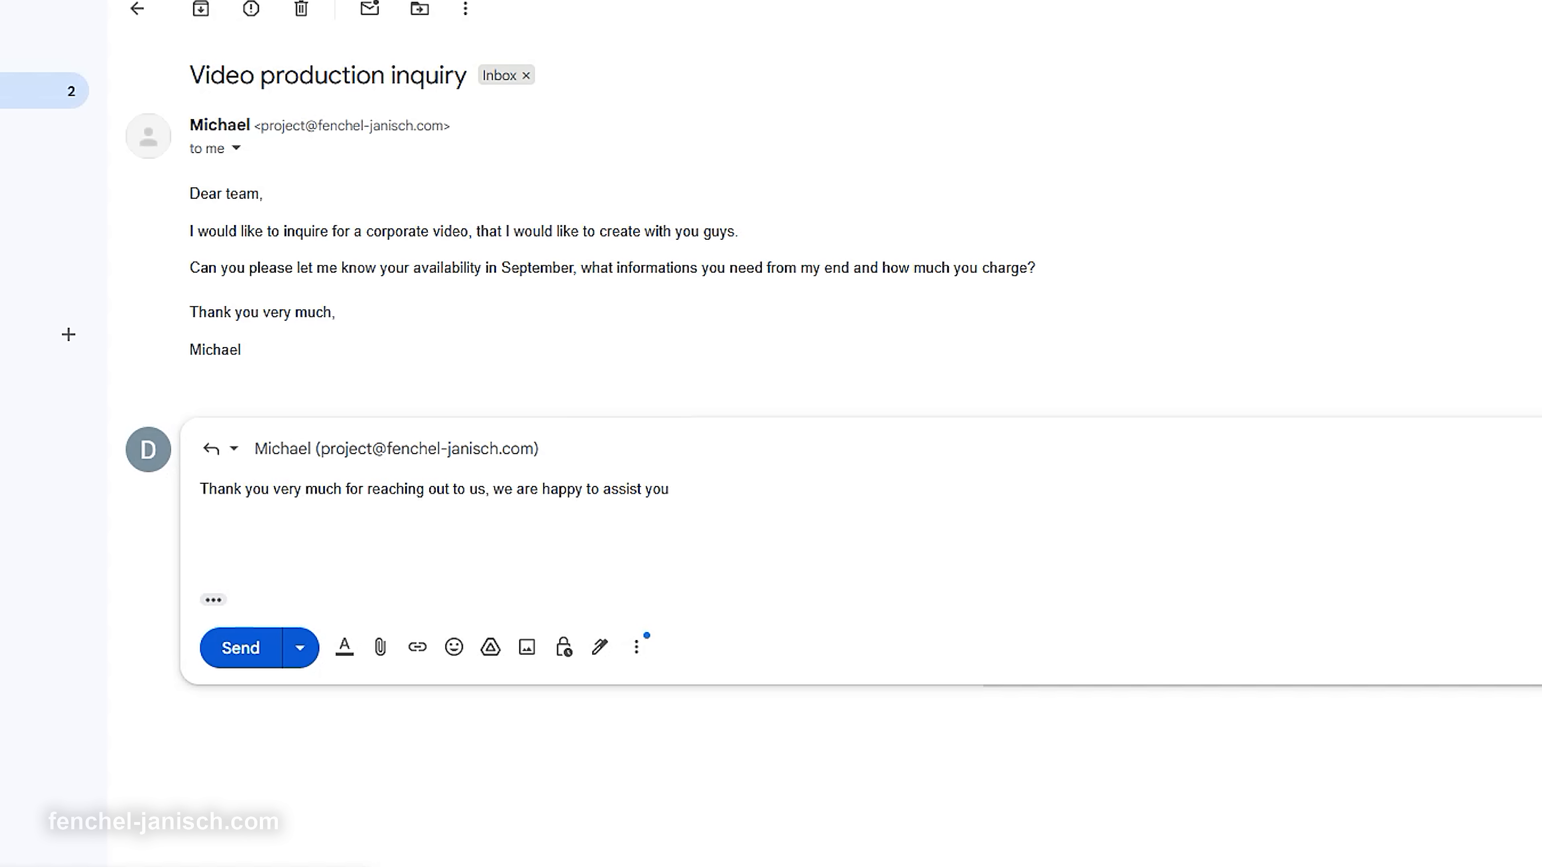
{"action": "type", "text": "with creating a corporat"}
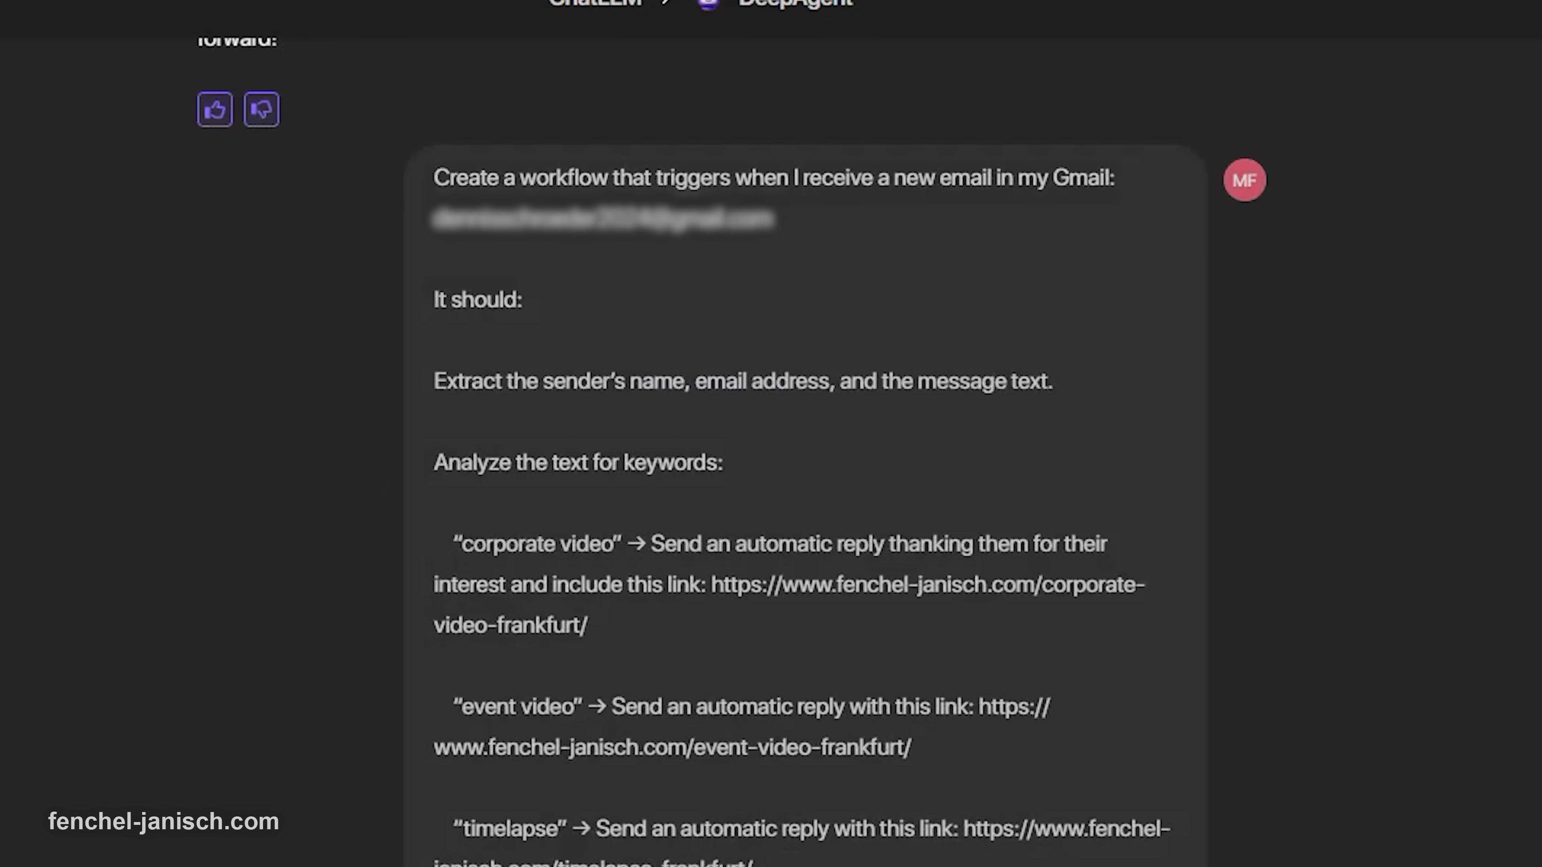
{"action": "scroll", "scroll_direction": "up", "scroll_amount": 3}
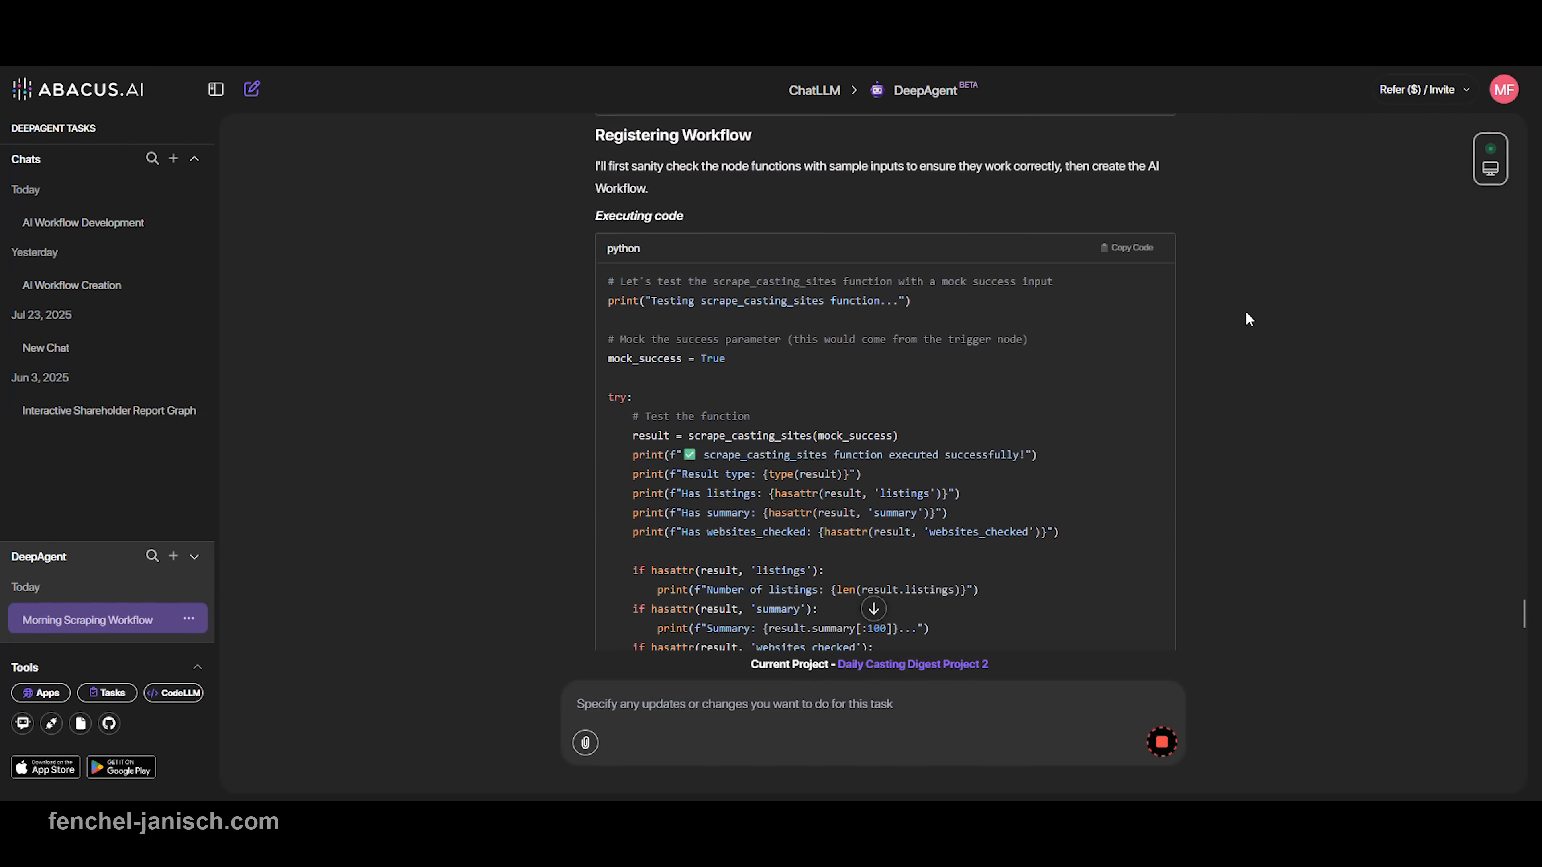
{"action": "scroll", "scroll_direction": "down", "scroll_amount": 3}
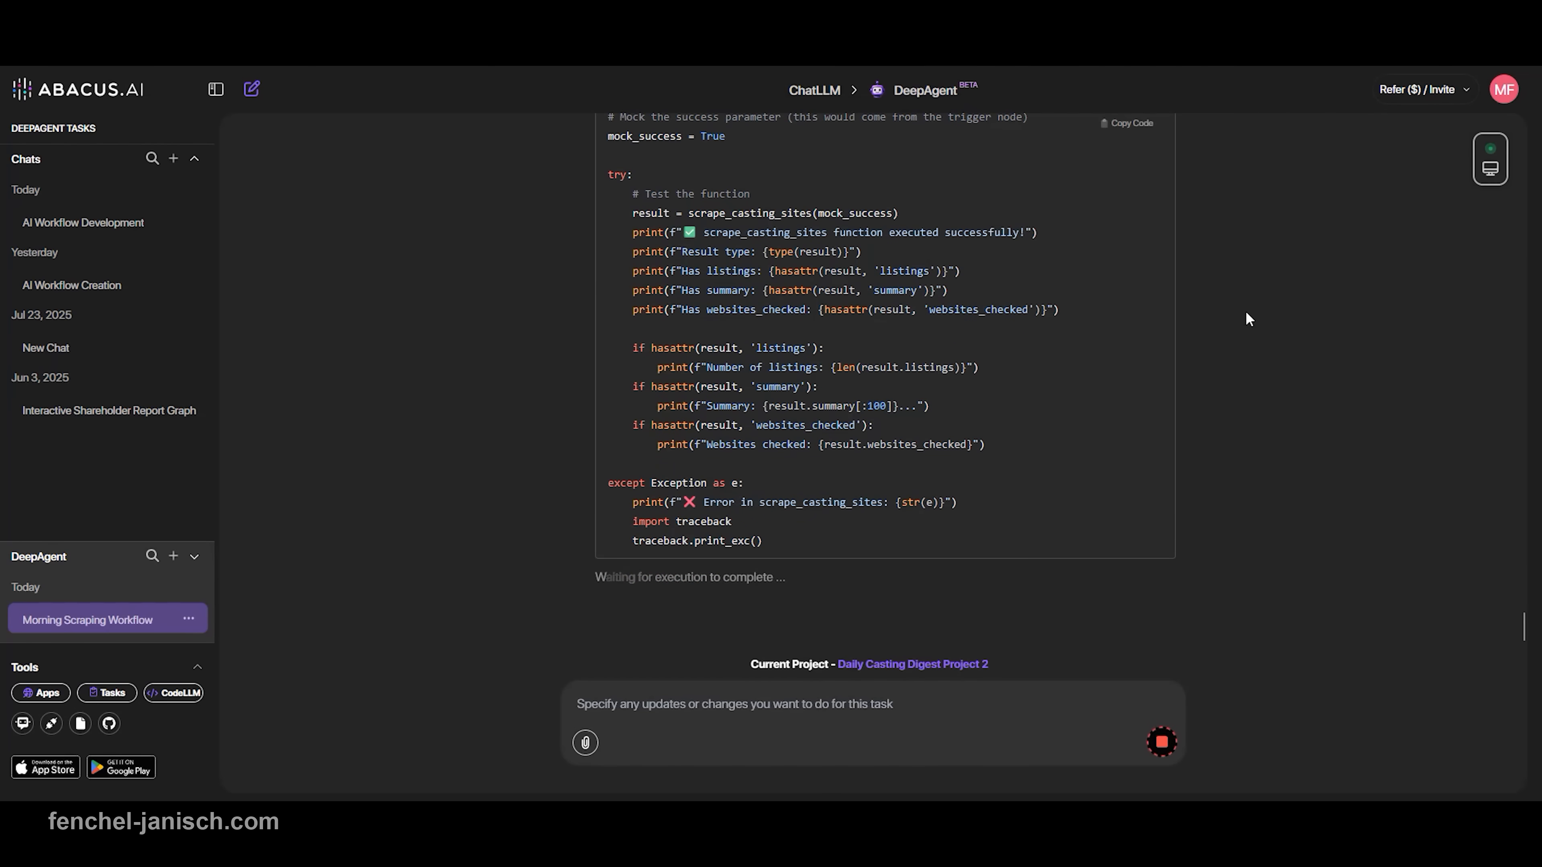